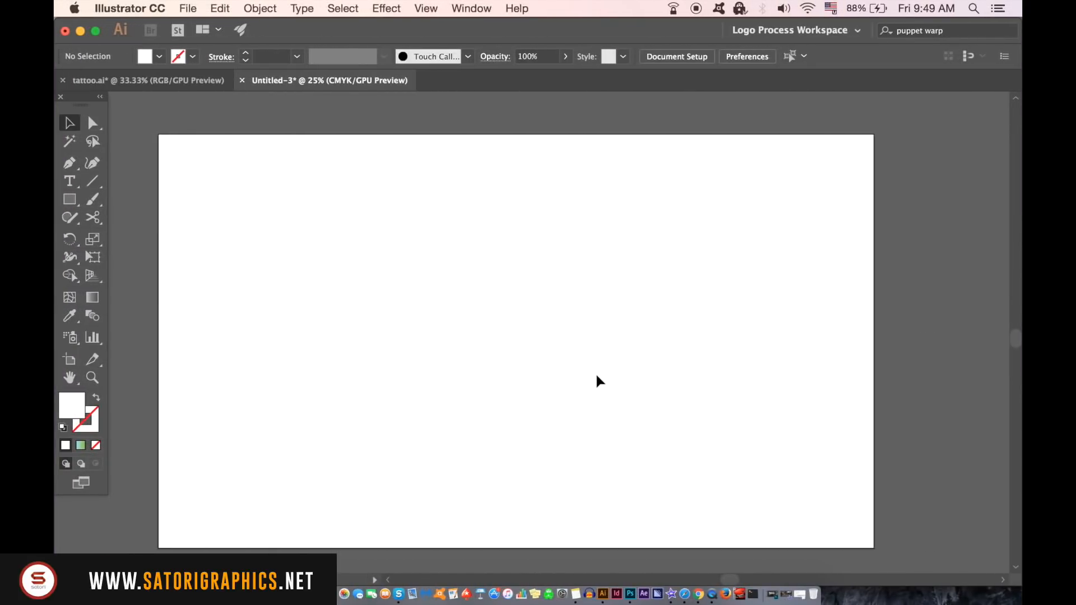
pyautogui.moveTo(86, 334)
pyautogui.write('111111')
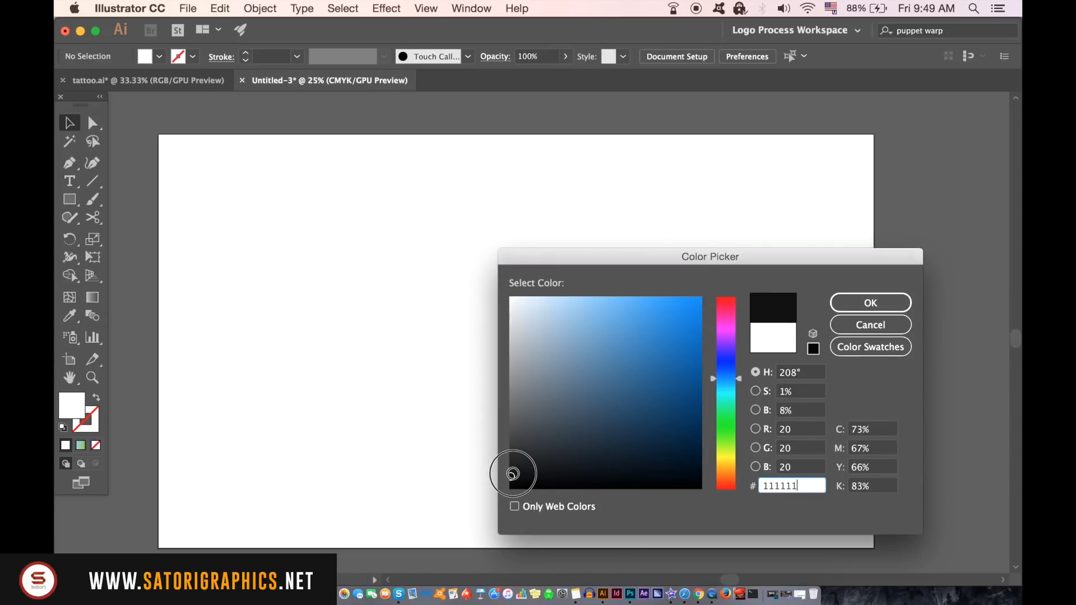
# - Confirm fill colour #111111 and get ready to draw a rectangle
pyautogui.click(870, 303)
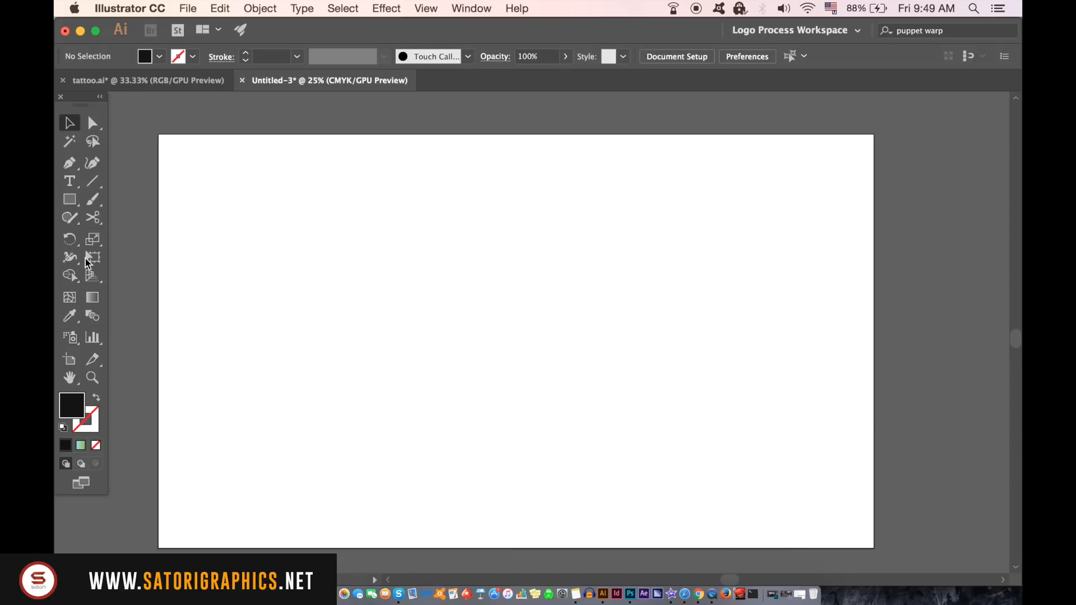
pyautogui.click(69, 199)
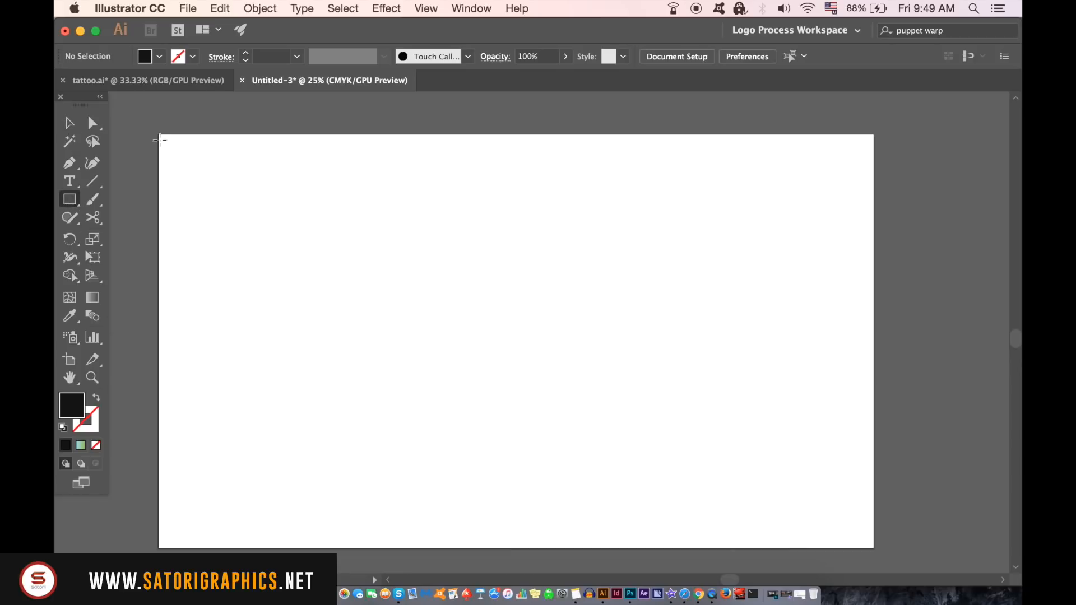
# - Draw a near-black rectangle from the artboard's top-left to bottom-right corner, then deselect
pyautogui.moveTo(159, 139); pyautogui.dragTo(398, 369)
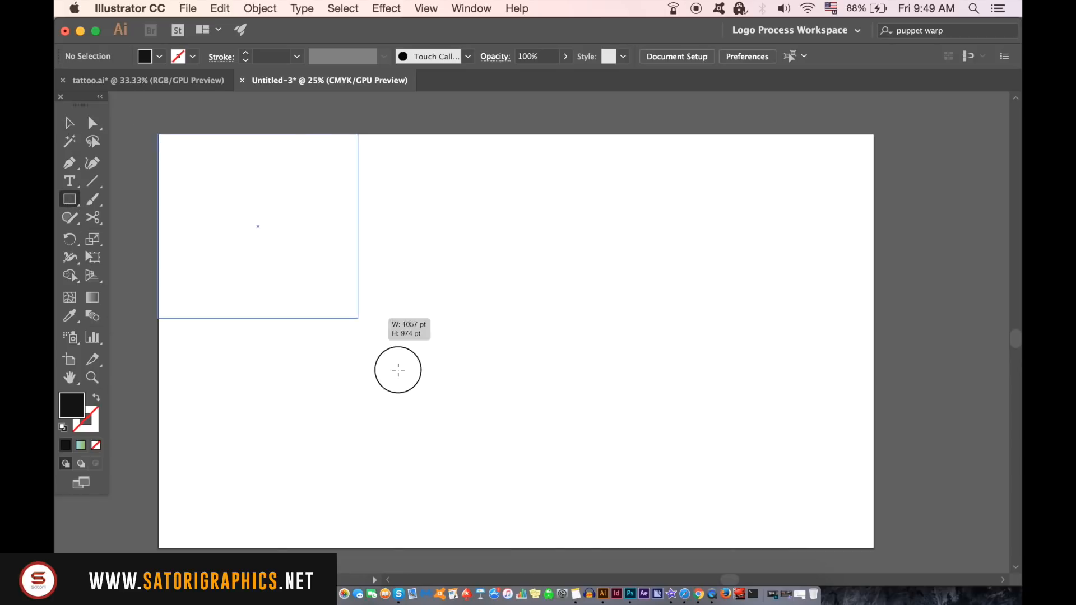
pyautogui.moveTo(398, 371); pyautogui.dragTo(873, 550)
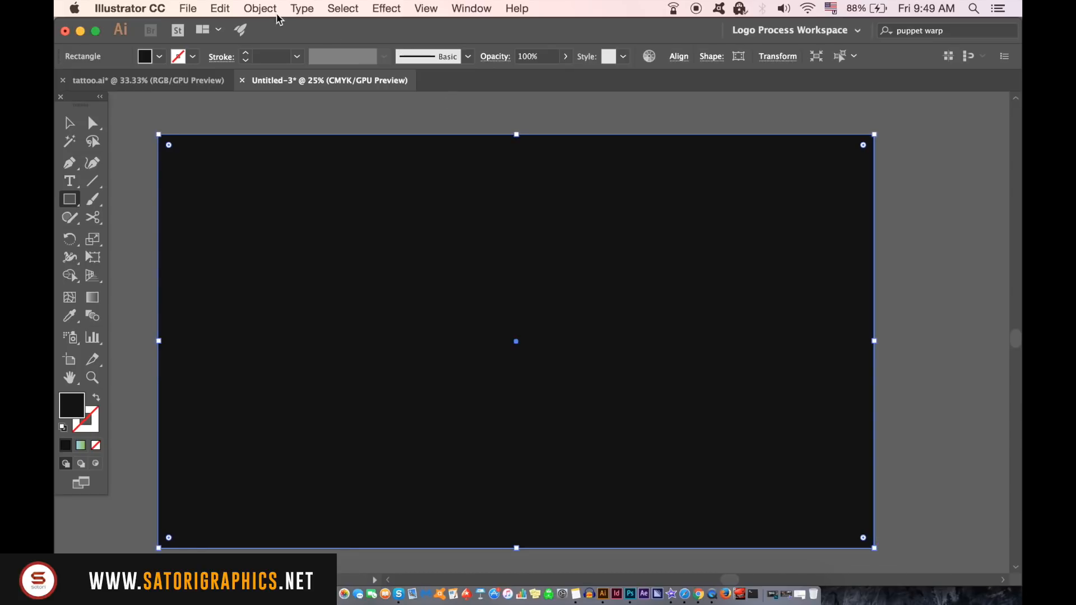
pyautogui.click(259, 7)
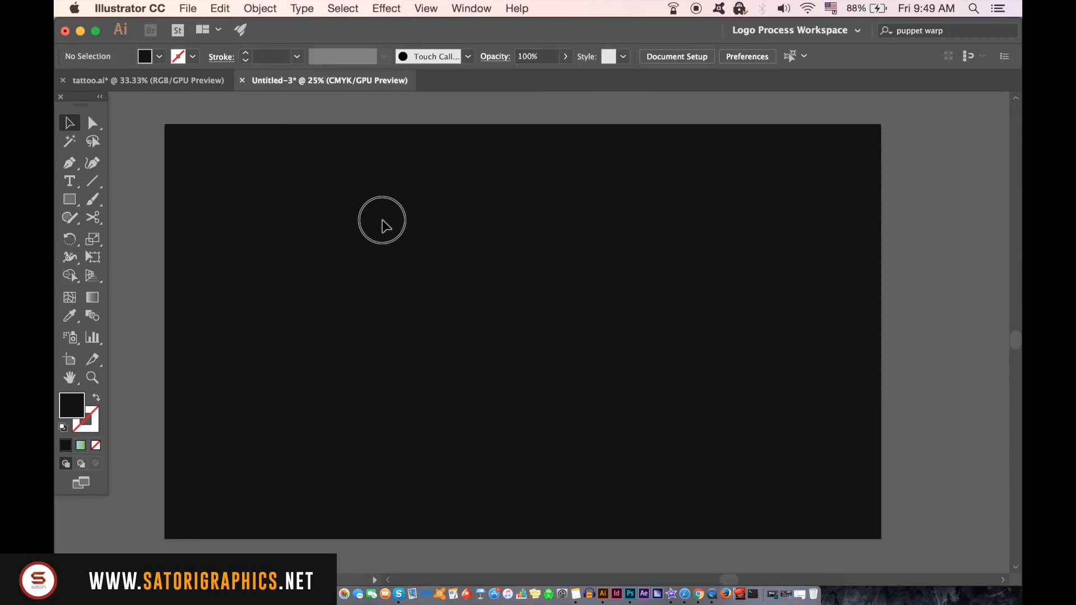
# - Swap fill and stroke, then make the stroke white with no fill
pyautogui.click(94, 399)
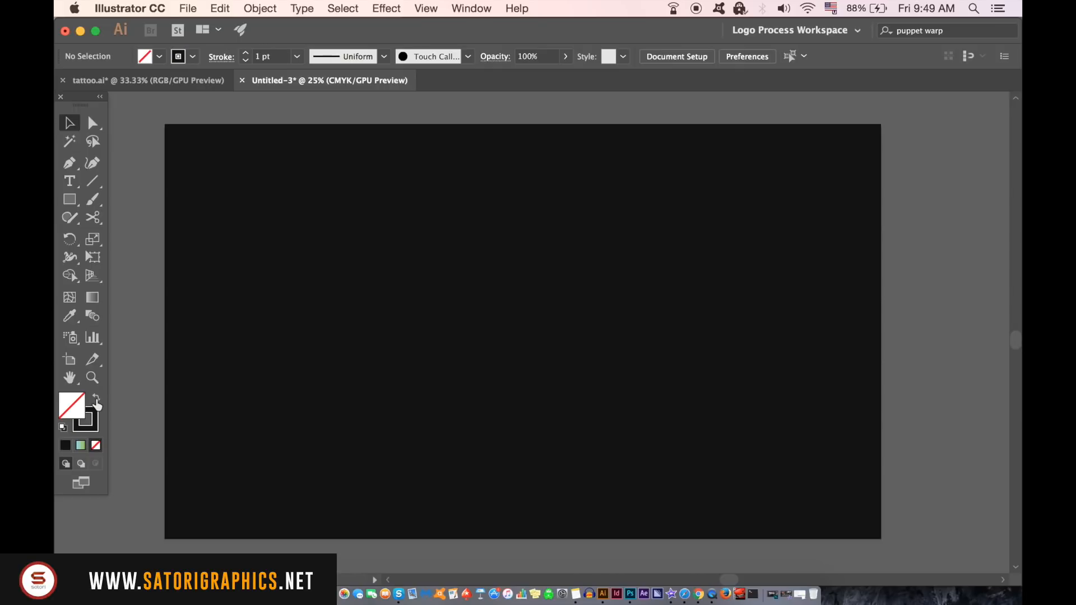
pyautogui.doubleClick(72, 405)
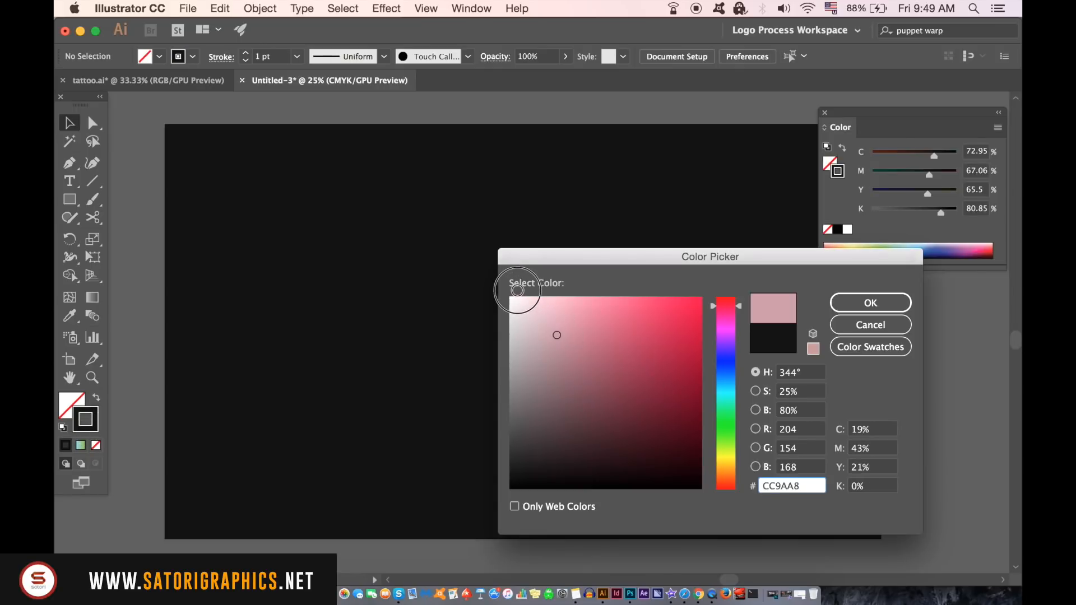
pyautogui.click(509, 287)
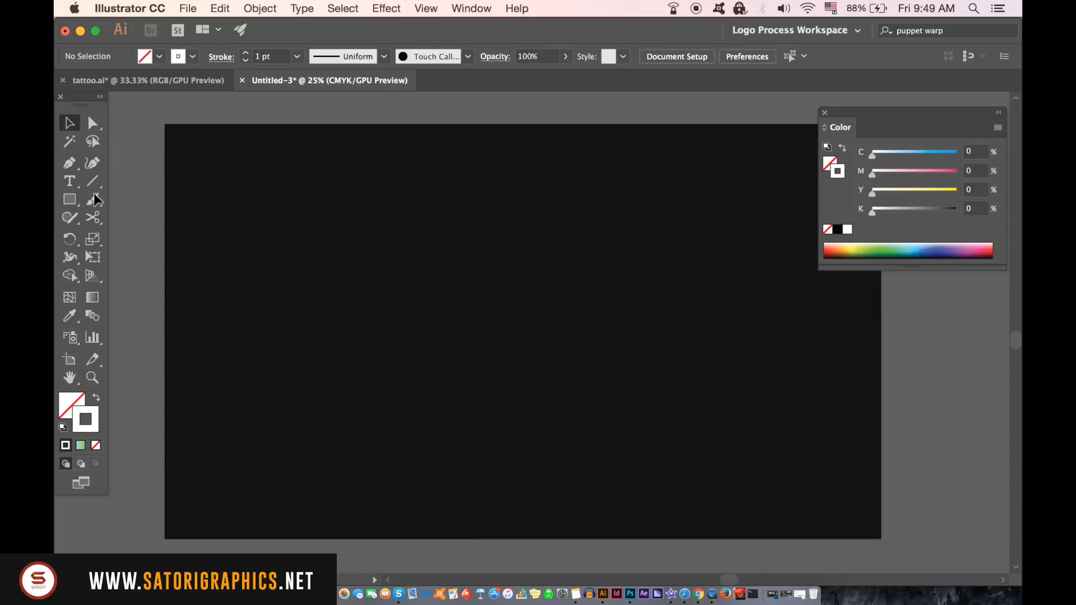
pyautogui.moveTo(97, 204)
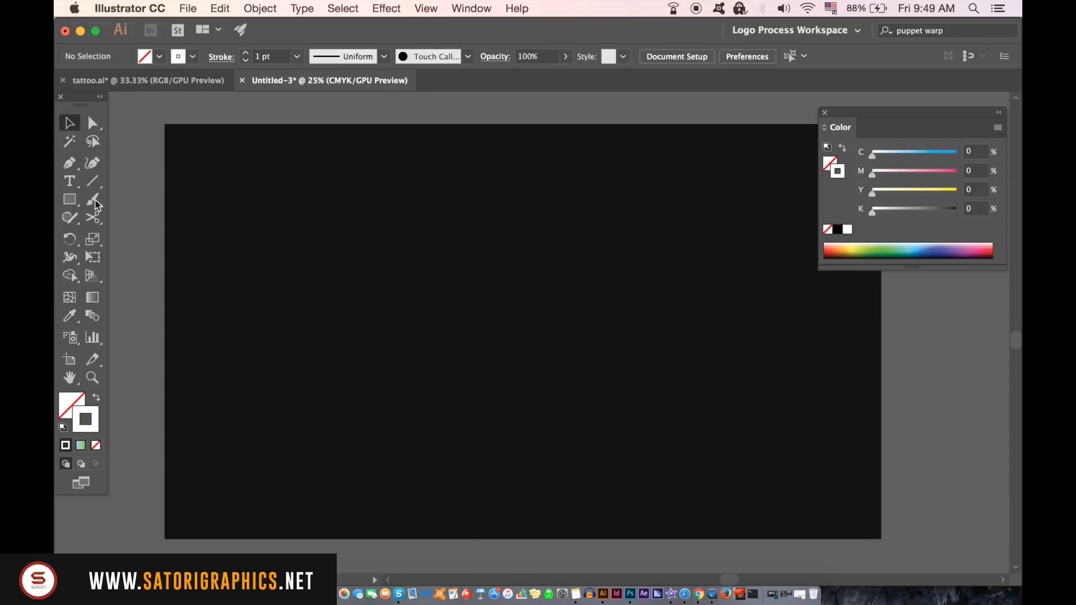
# - Paint two white freehand brush lines with curled ends across the dark artboard
pyautogui.click(92, 200)
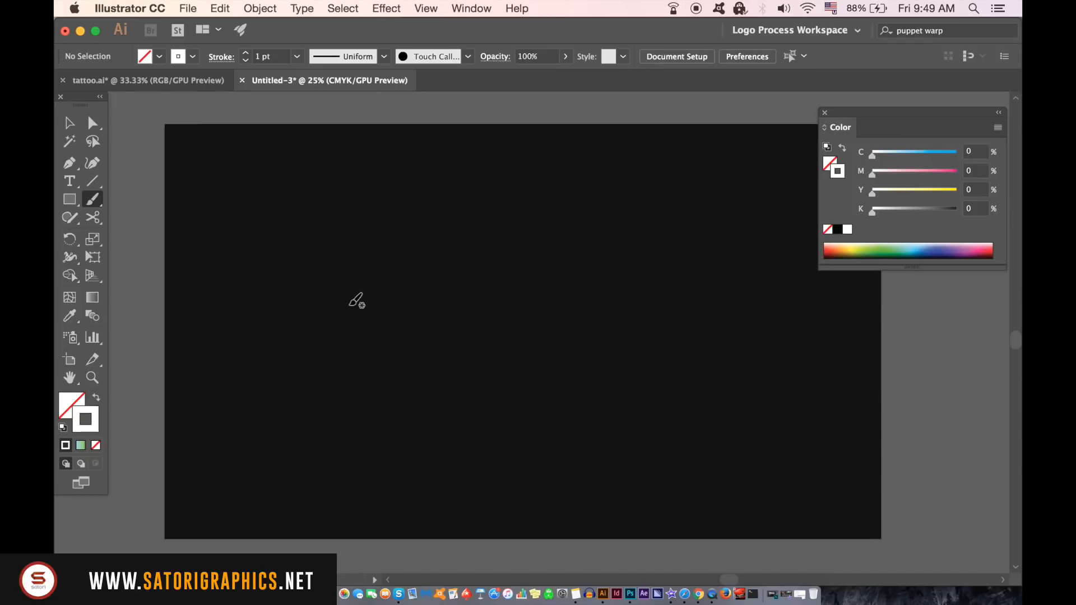
pyautogui.moveTo(329, 274)
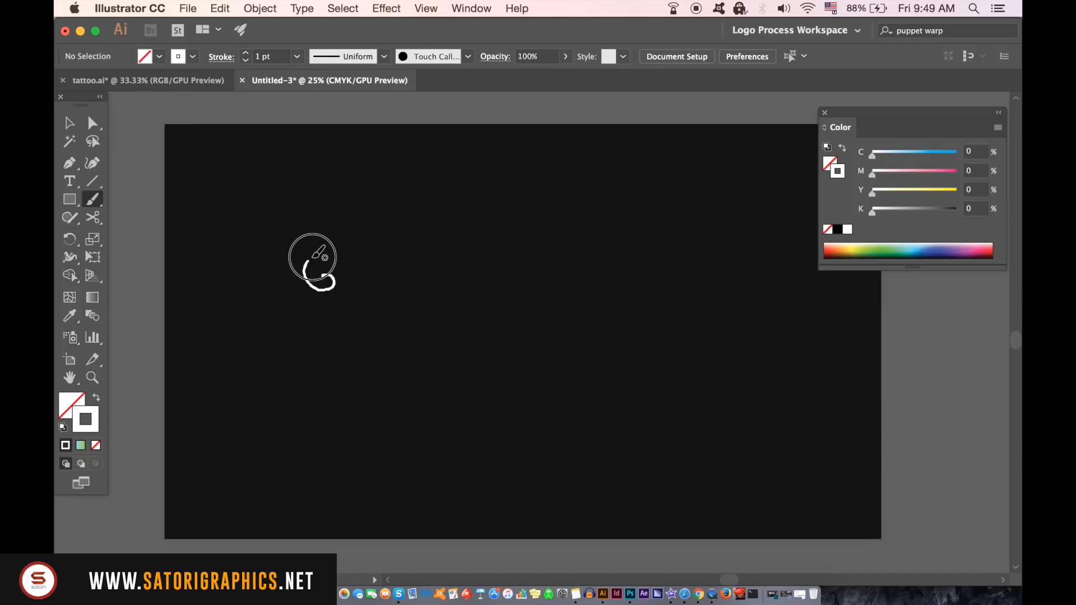
pyautogui.moveTo(316, 274); pyautogui.dragTo(524, 231)
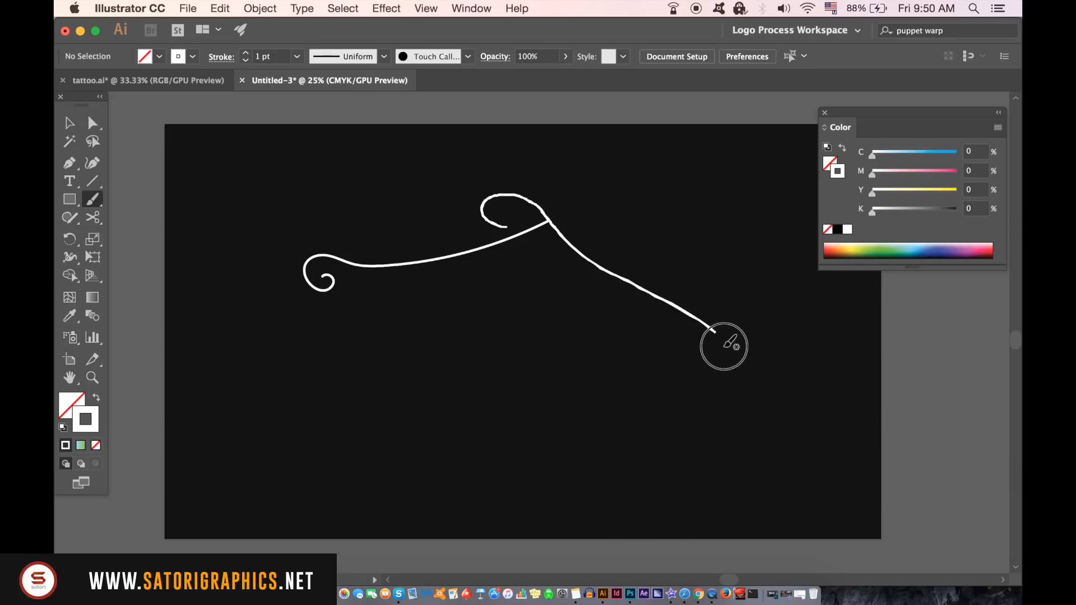
pyautogui.moveTo(724, 346); pyautogui.dragTo(494, 423)
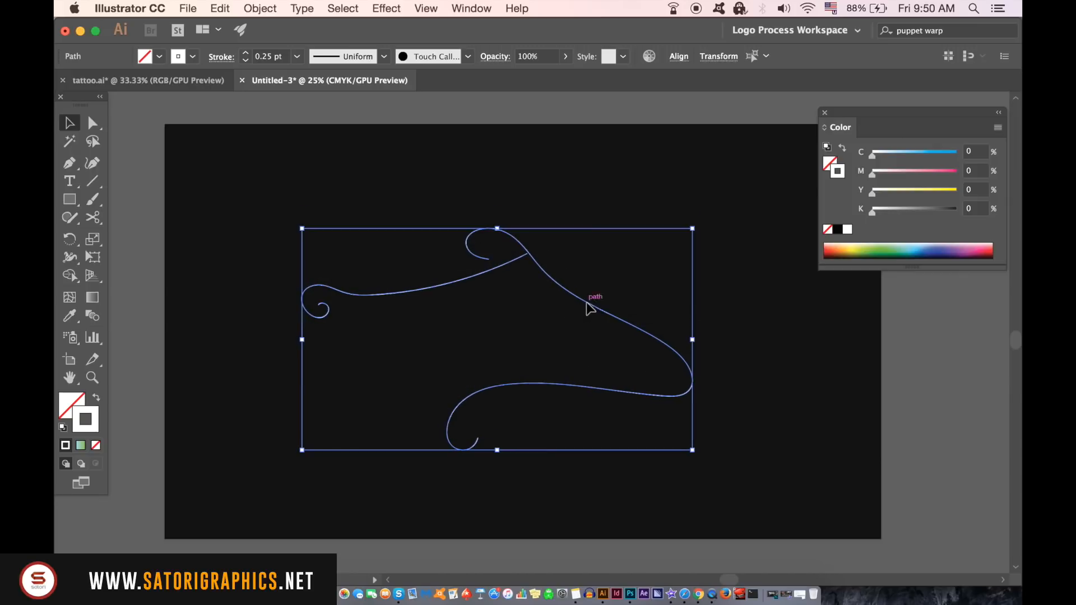
pyautogui.click(259, 8)
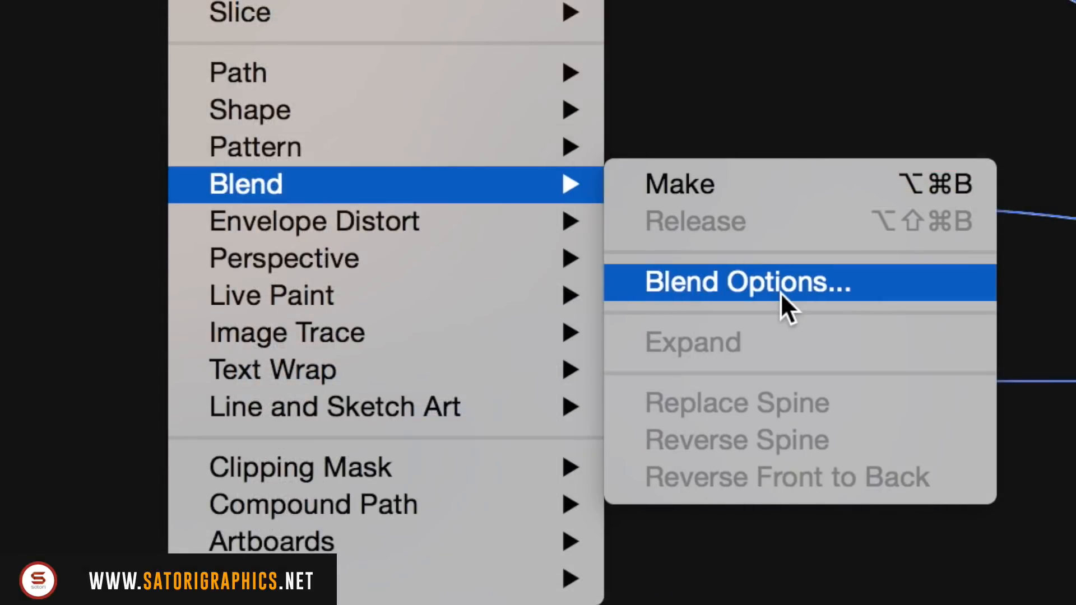
pyautogui.click(748, 283)
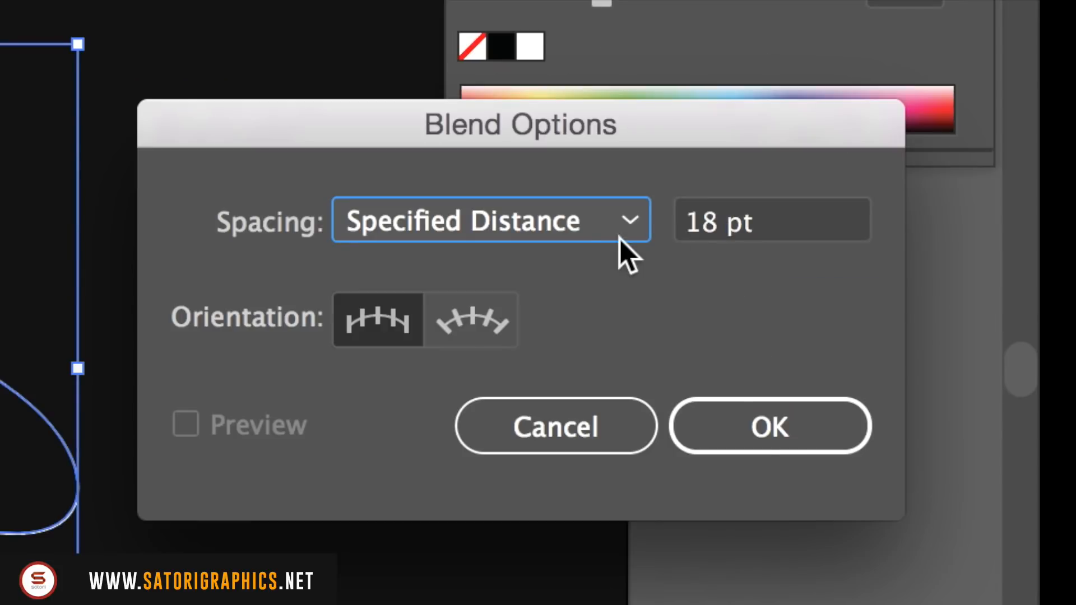
pyautogui.click(490, 221)
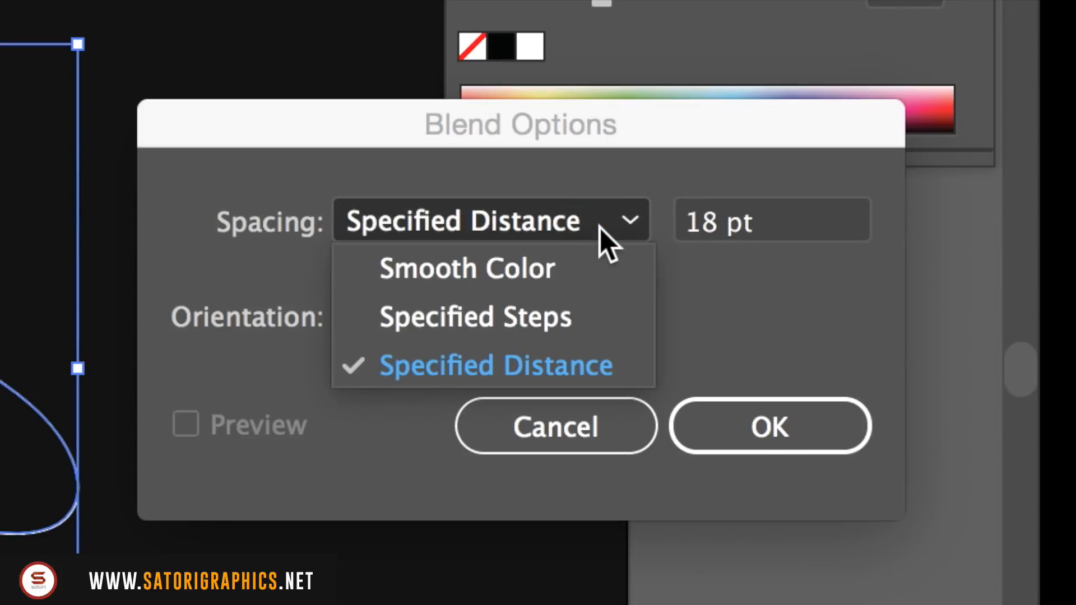
pyautogui.click(494, 364)
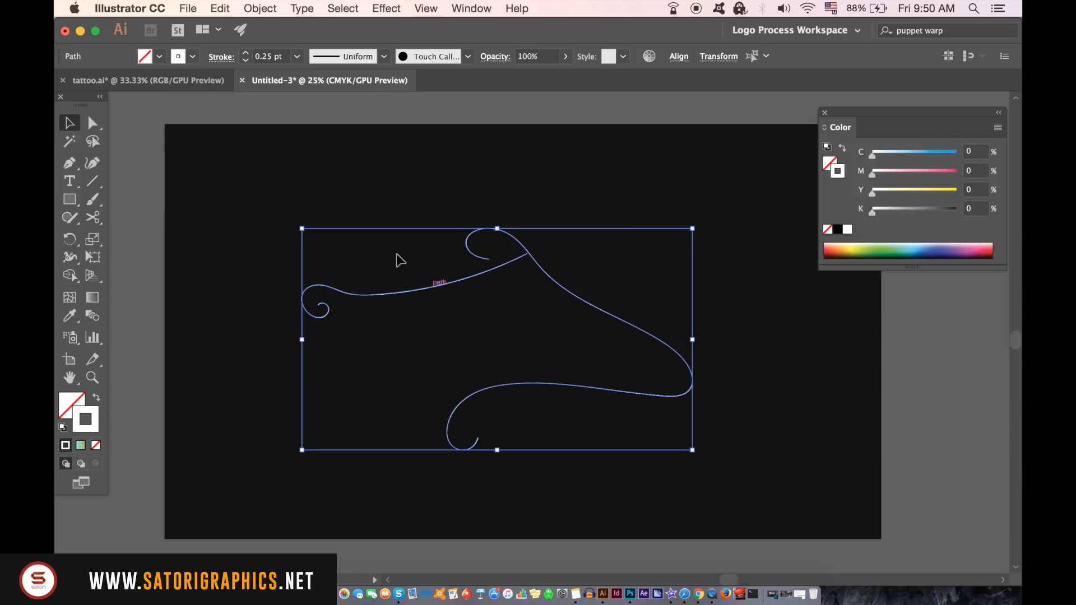
# - Blend the two lines into a ribbon via Object > Blend > Make and drag an outer anchor to reshape it
pyautogui.click(259, 8)
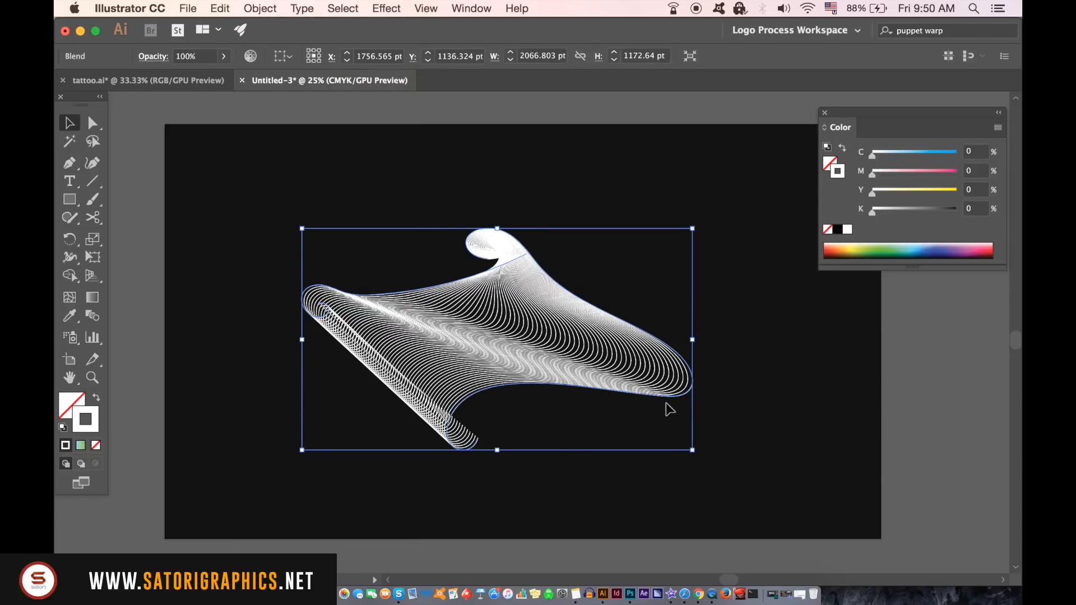
pyautogui.moveTo(925, 334)
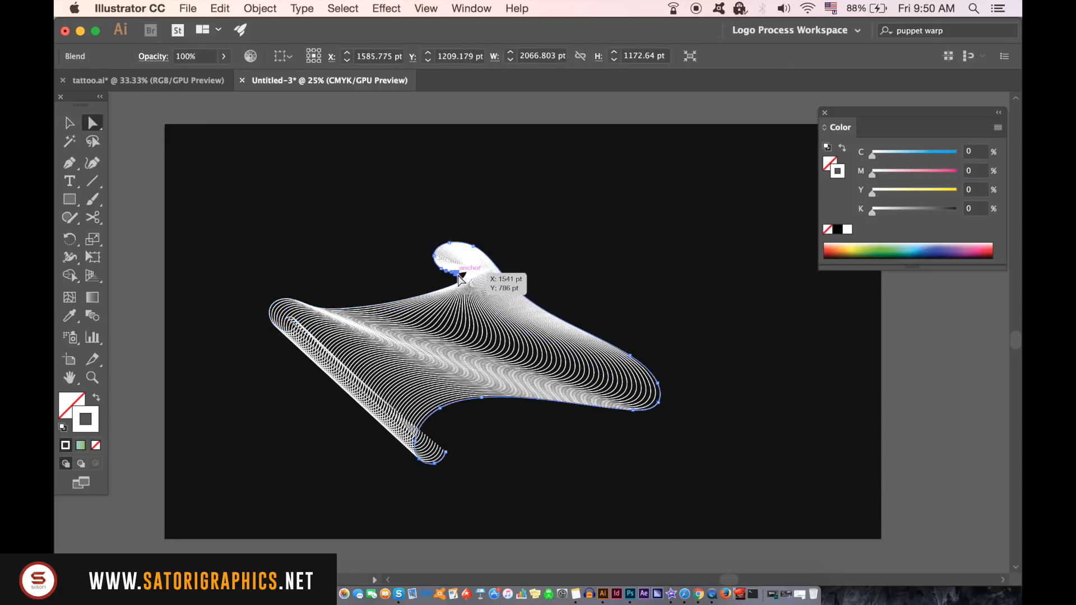
pyautogui.moveTo(460, 278); pyautogui.dragTo(578, 285)
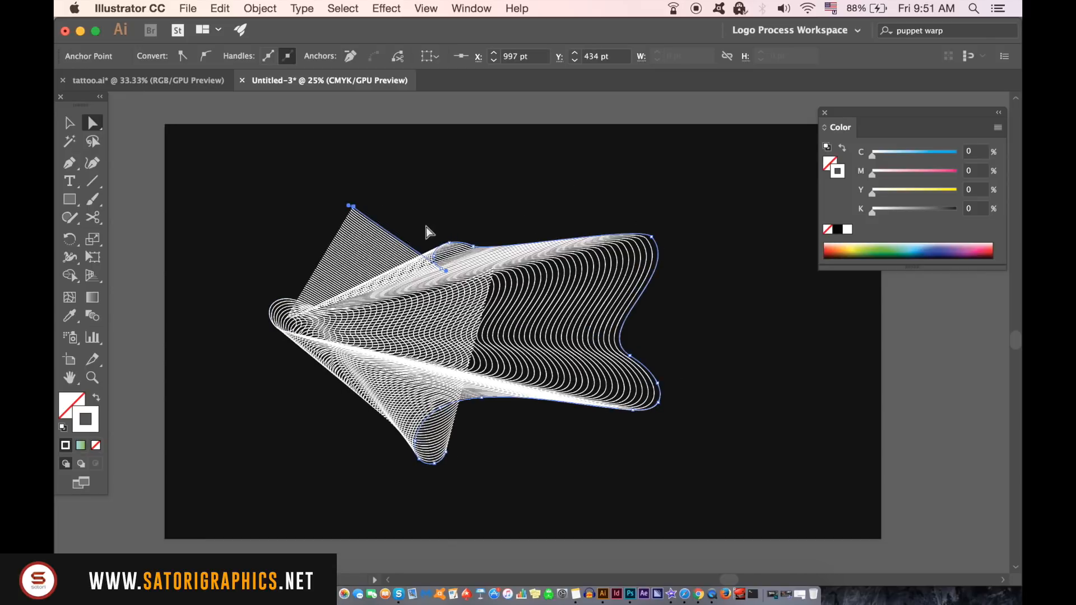
pyautogui.moveTo(484, 252)
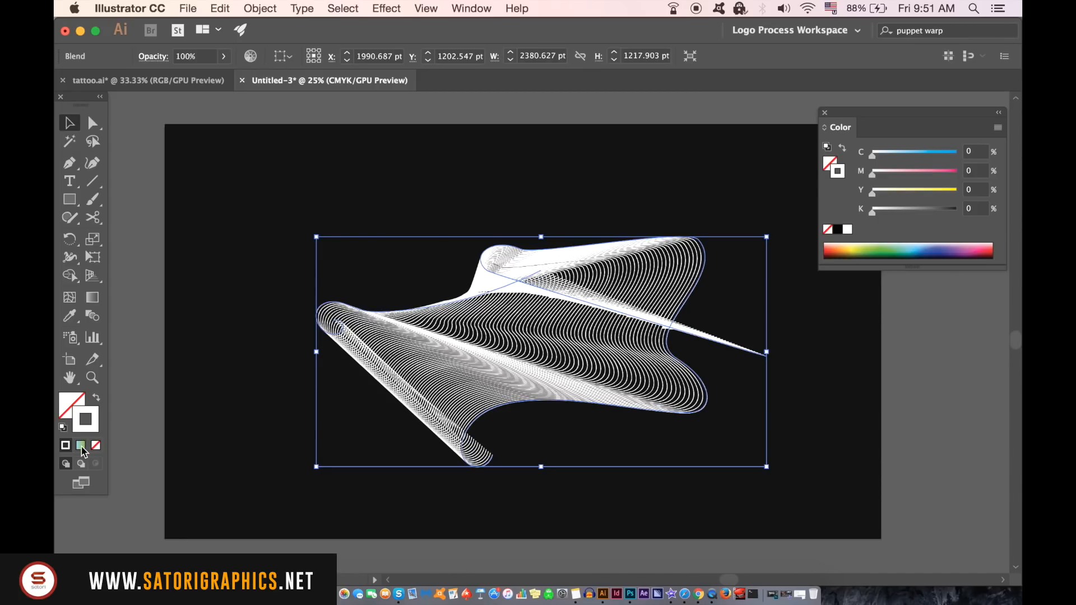
# - Apply a gradient to the wave and edit its green end stop
pyautogui.click(80, 446)
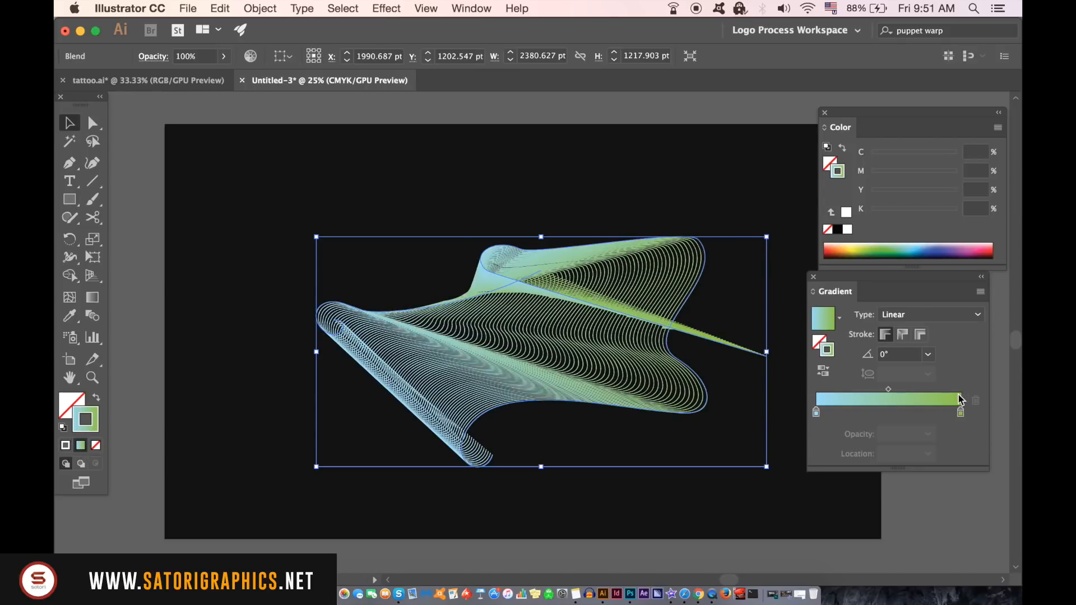
pyautogui.click(931, 314)
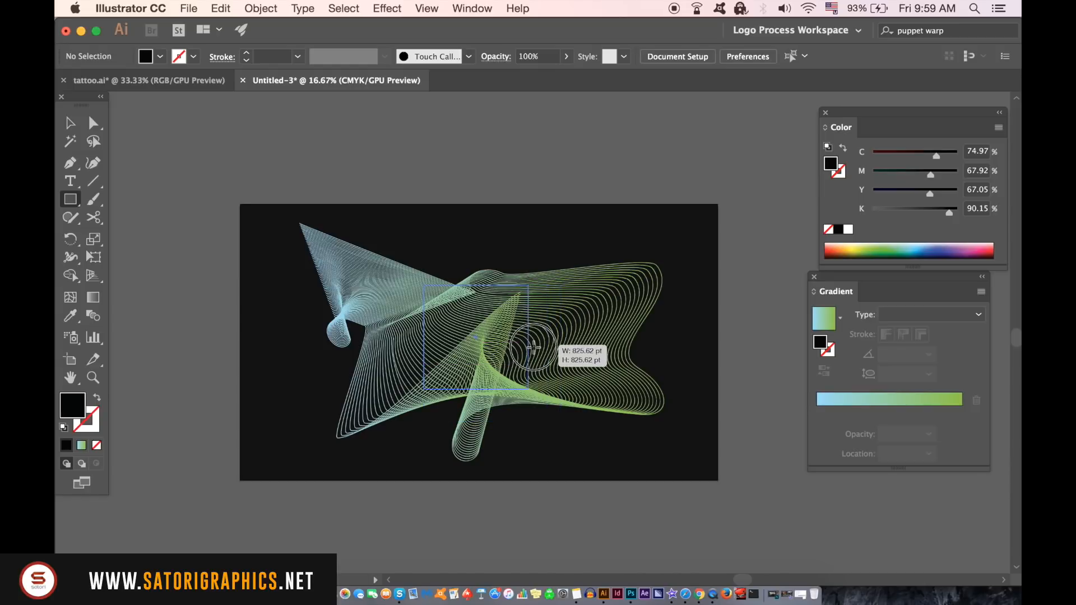
# - Draw a dark square over the wave's centre and reach for the Window menu
pyautogui.moveTo(423, 285); pyautogui.dragTo(536, 398)
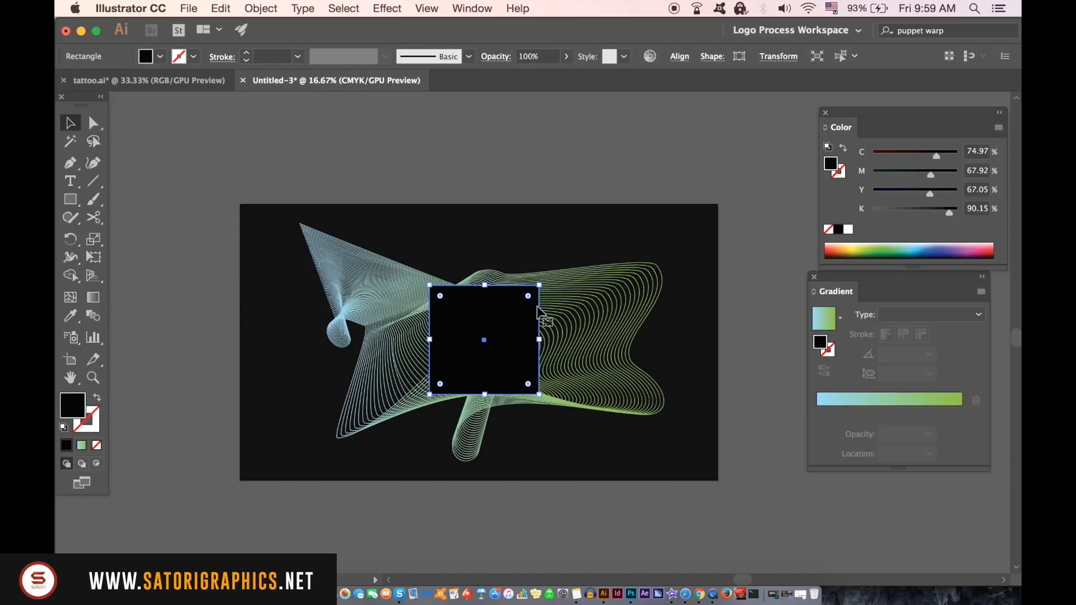
pyautogui.click(472, 8)
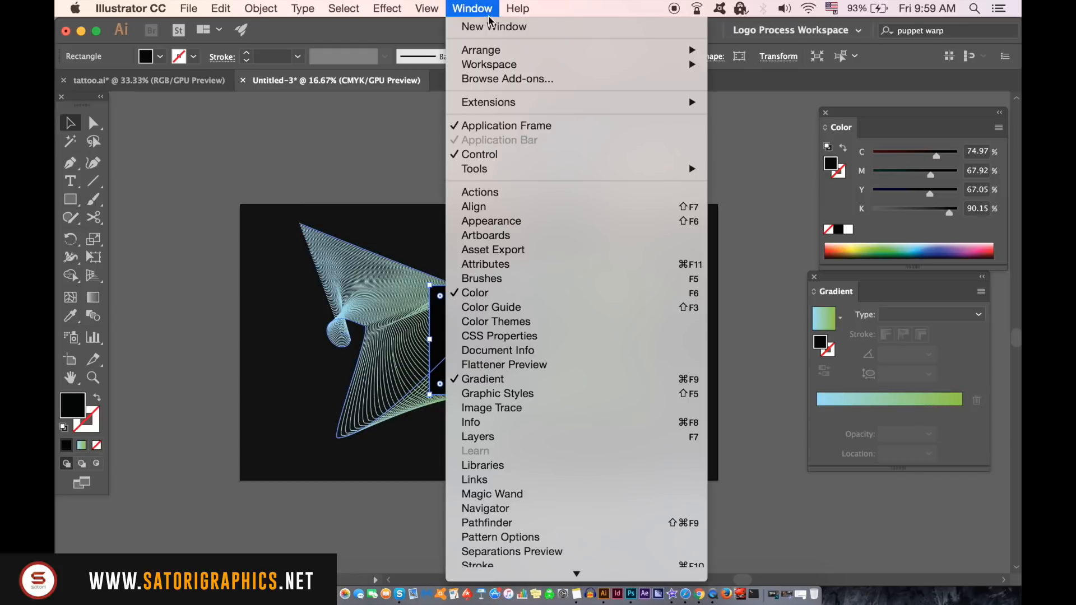
pyautogui.moveTo(563, 524)
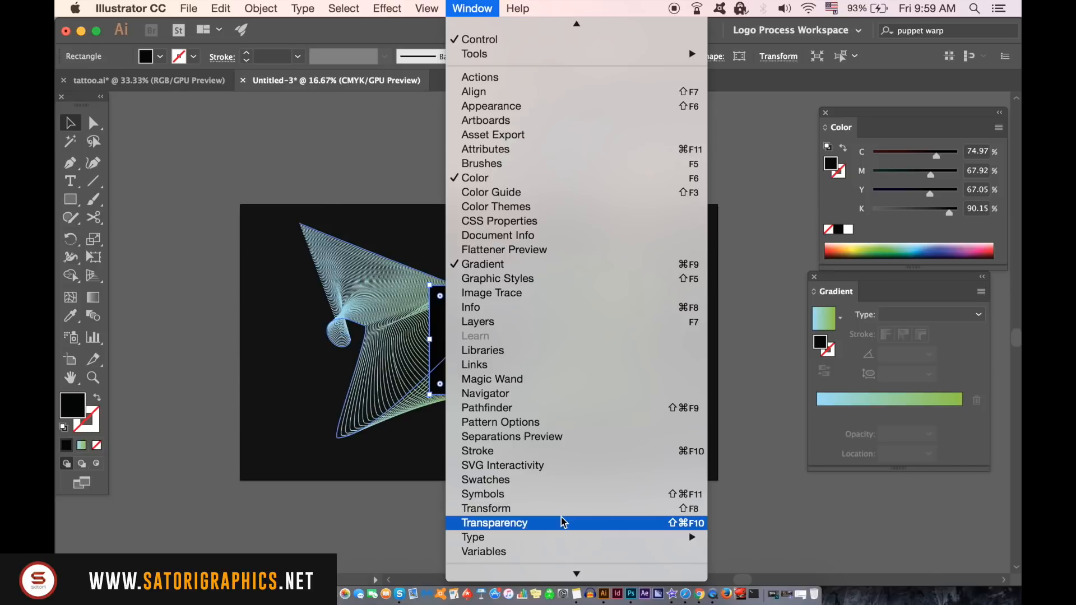
# - In the Transparency panel set the square's blending mode to Overlay
pyautogui.click(495, 522)
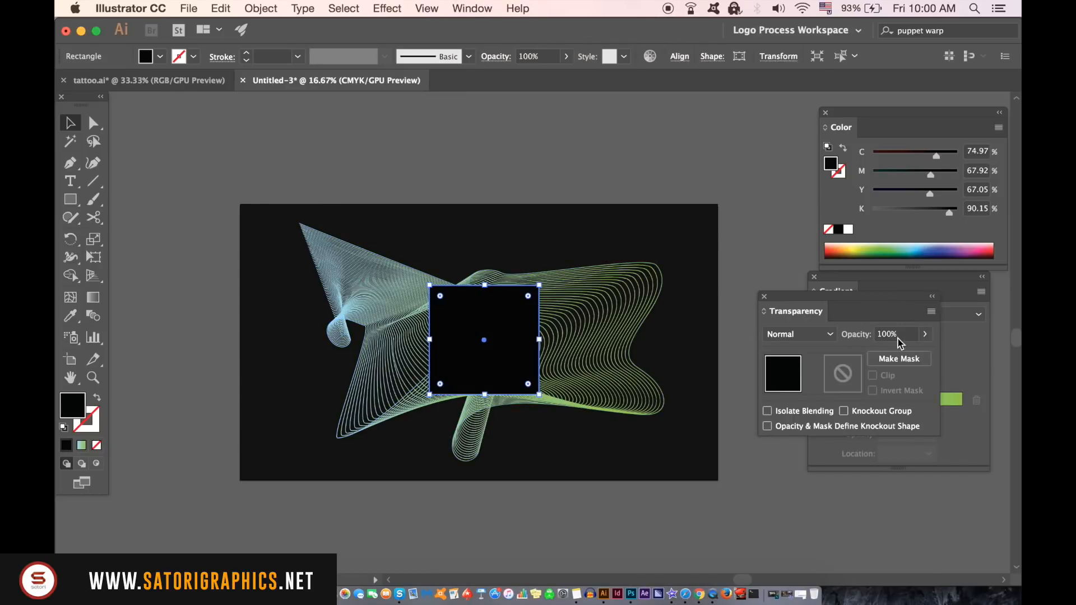
pyautogui.click(797, 334)
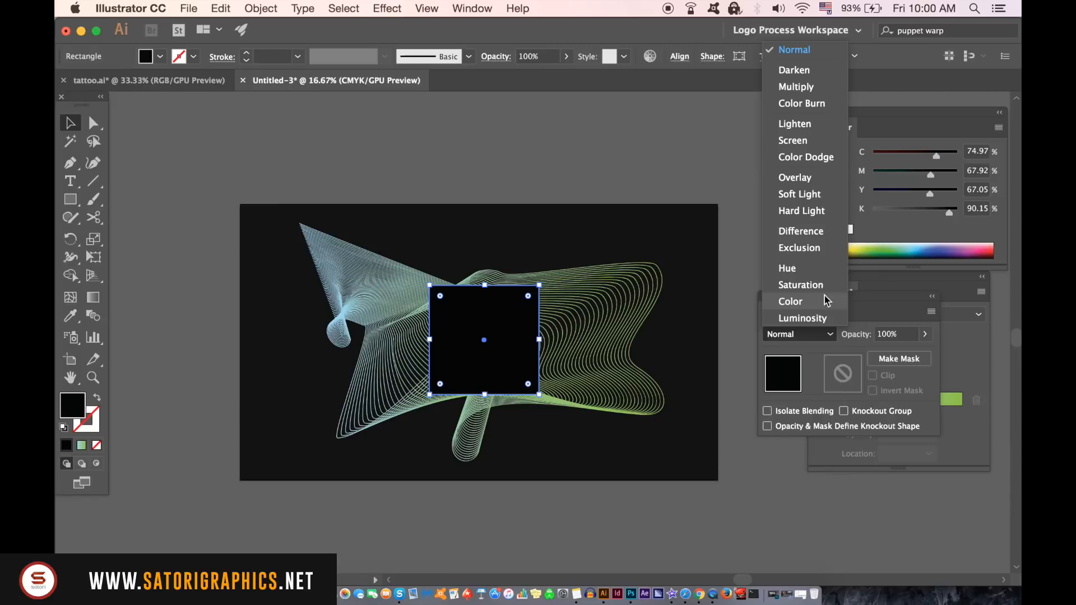
pyautogui.click(794, 177)
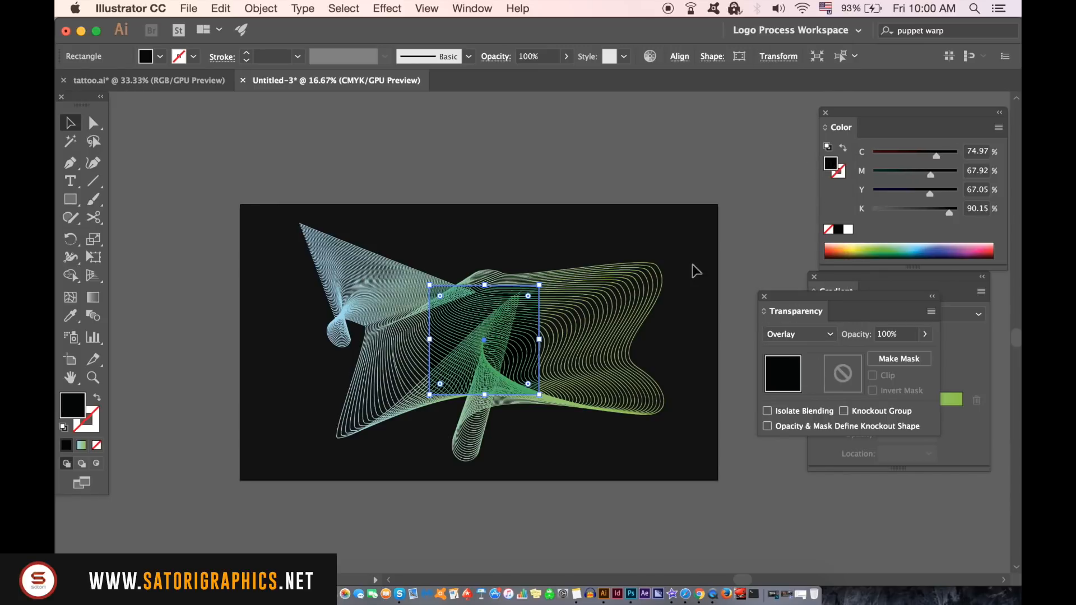